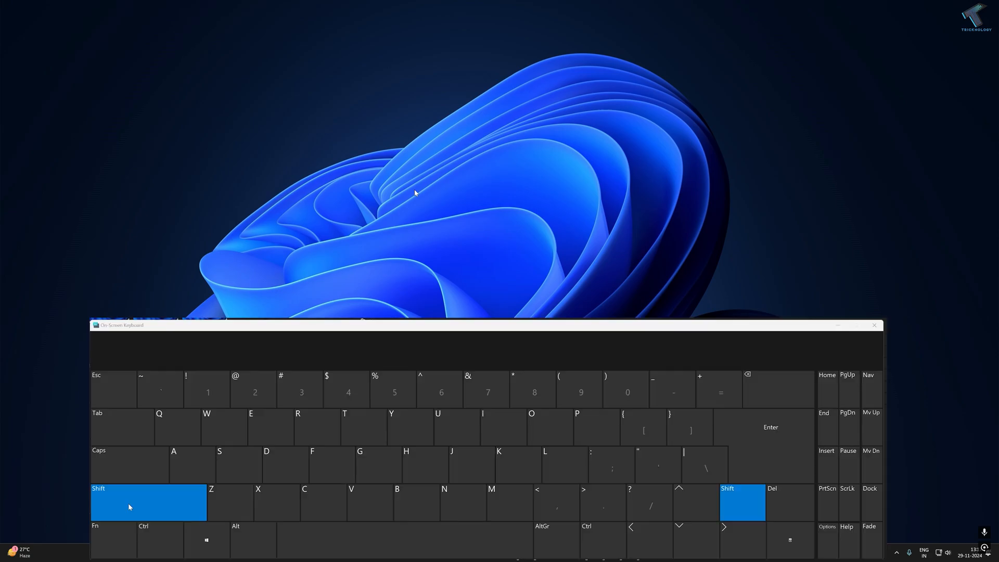
Close the On-Screen Keyboard and launch Device Manager from the Win+X quick link menu.
click(159, 540)
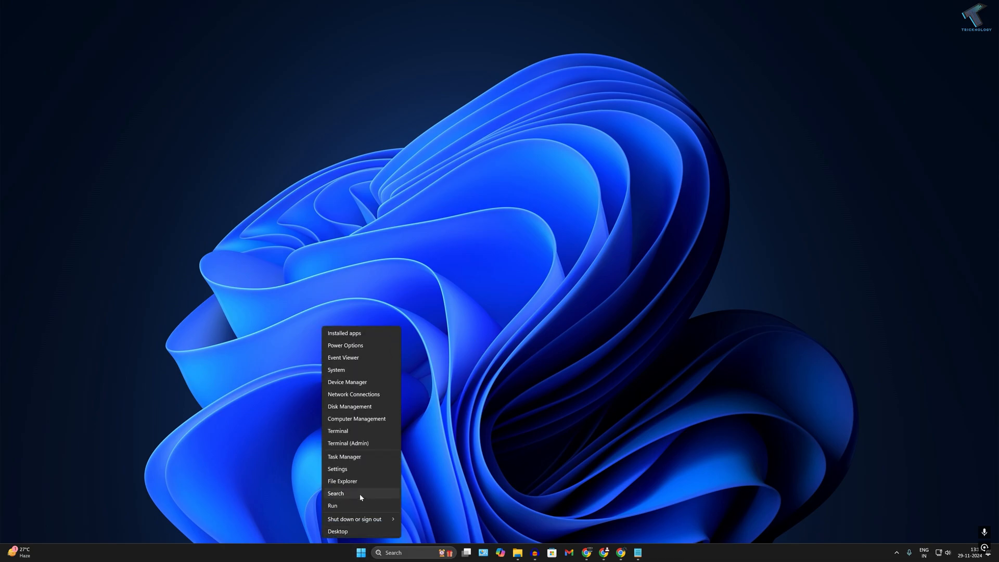
mouse_move(347, 382)
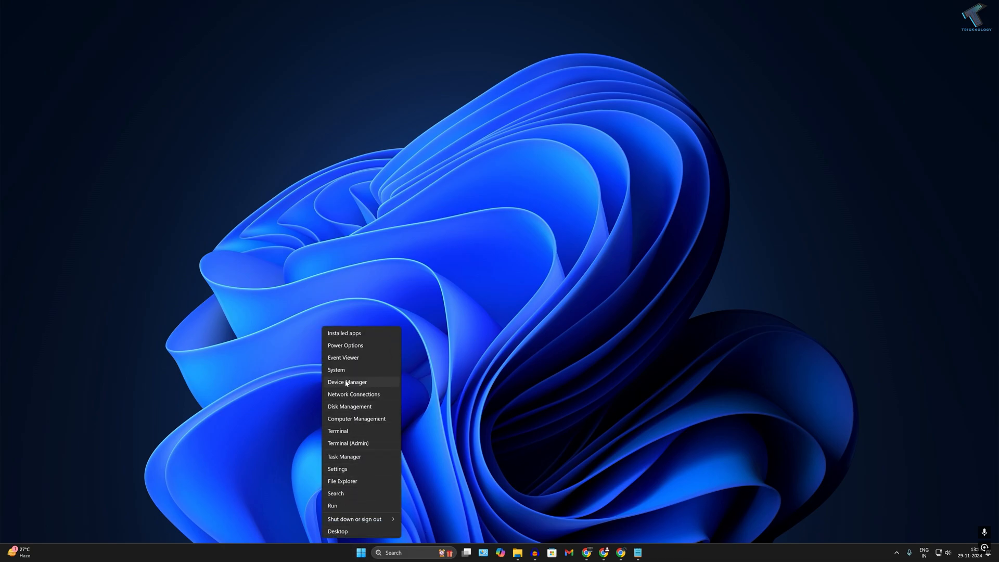
click(347, 382)
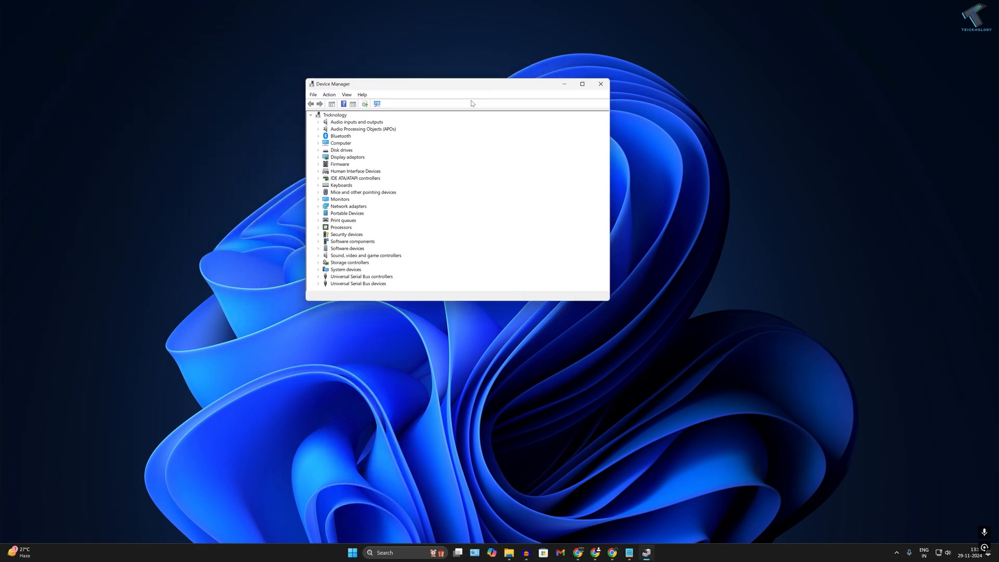
mouse_move(318, 159)
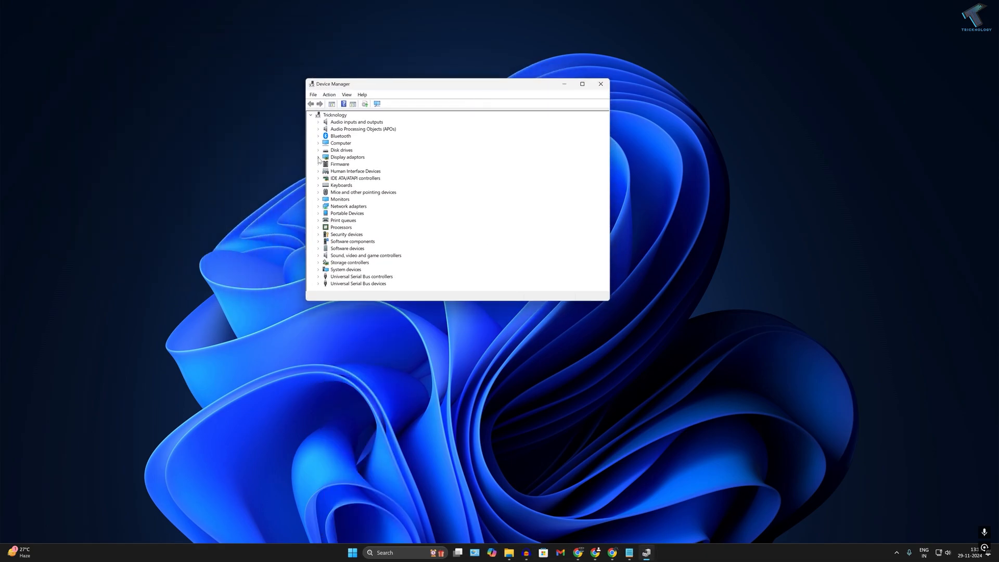
Expand Display adapters and show the NVIDIA GeForce GTX 1660 SUPER context menu with Uninstall device.
click(318, 158)
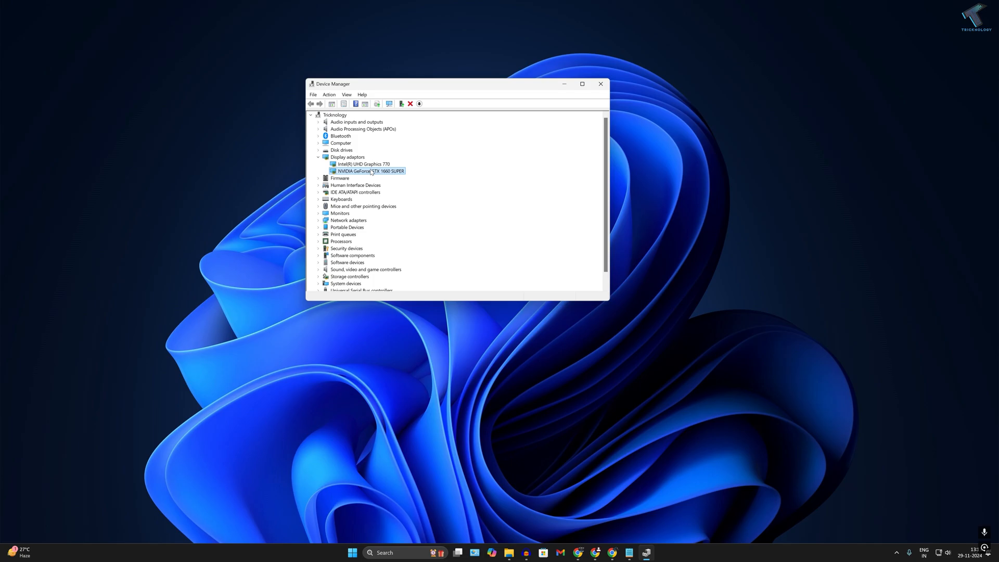
right_click(370, 171)
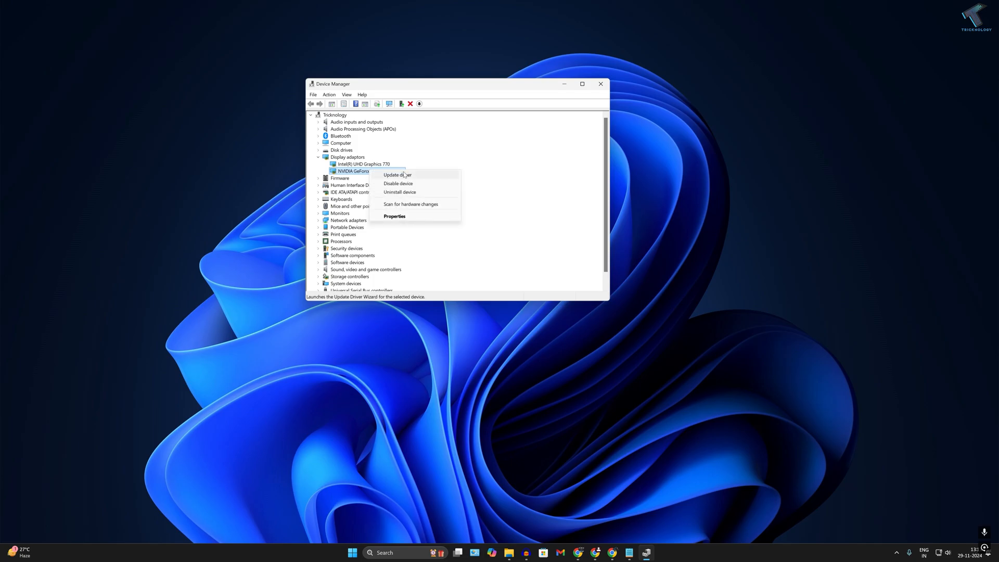
mouse_move(399, 192)
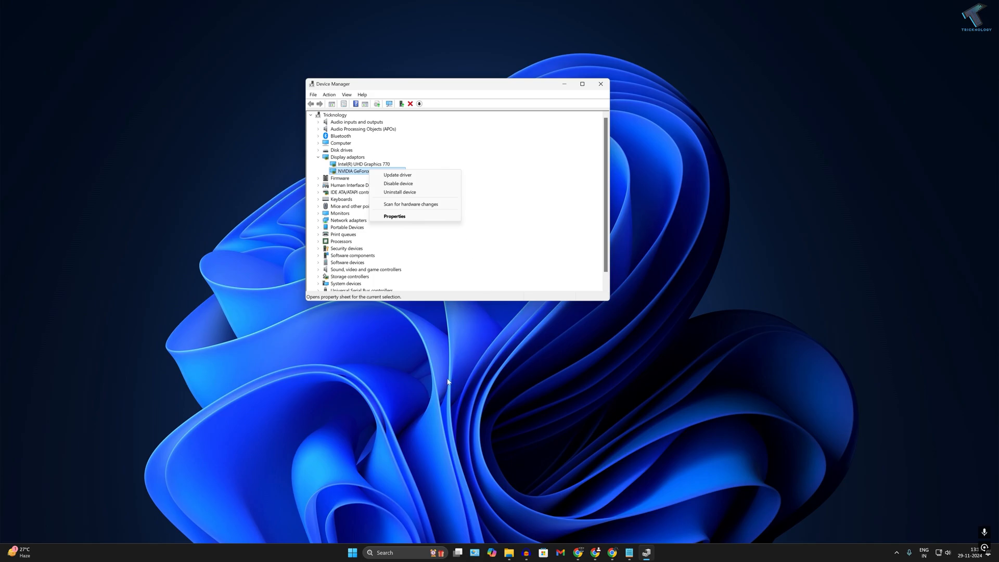
mouse_move(434, 501)
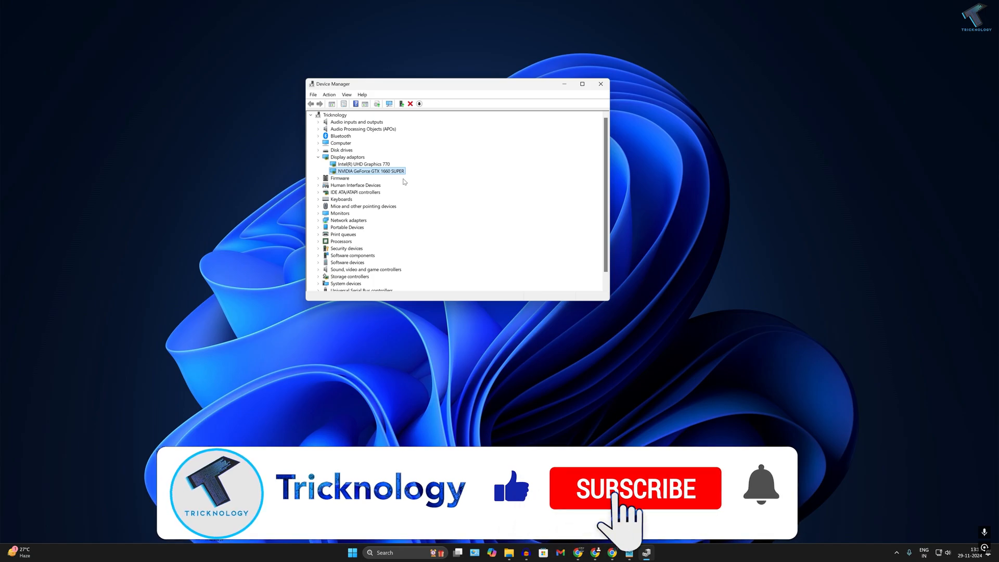
Dismiss the NVIDIA card's context menu, leaving both display adapters listed.
click(633, 487)
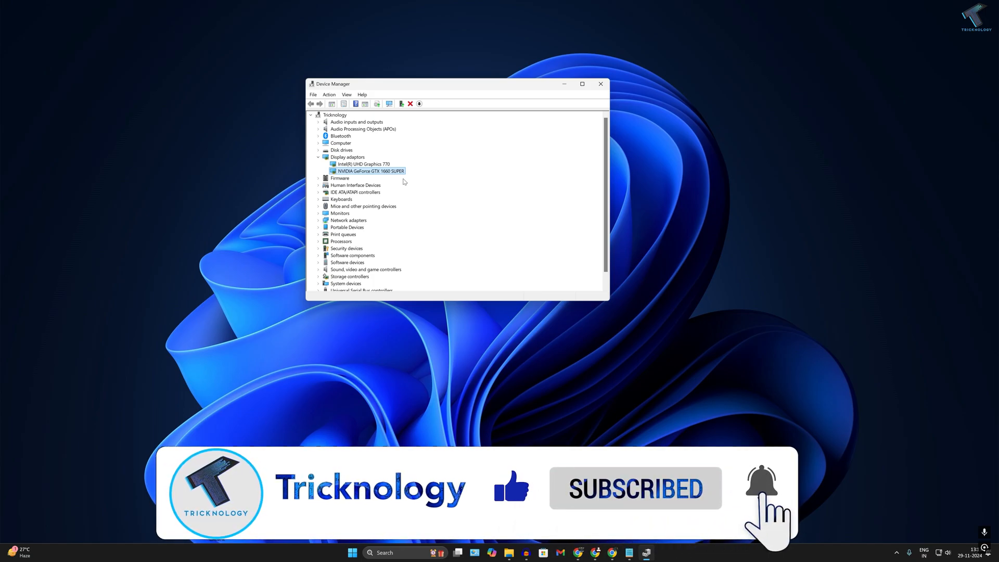